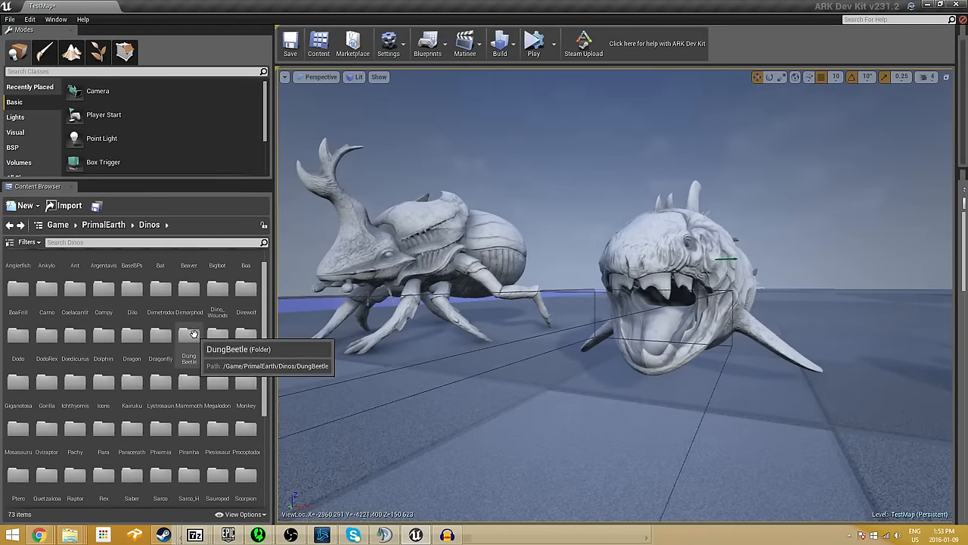
mouse_move(114, 349)
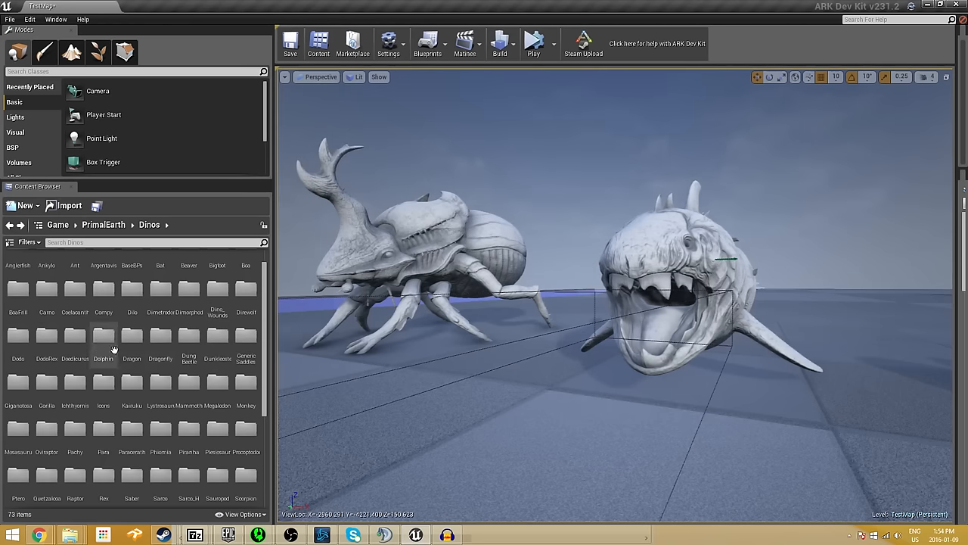
mouse_move(131, 333)
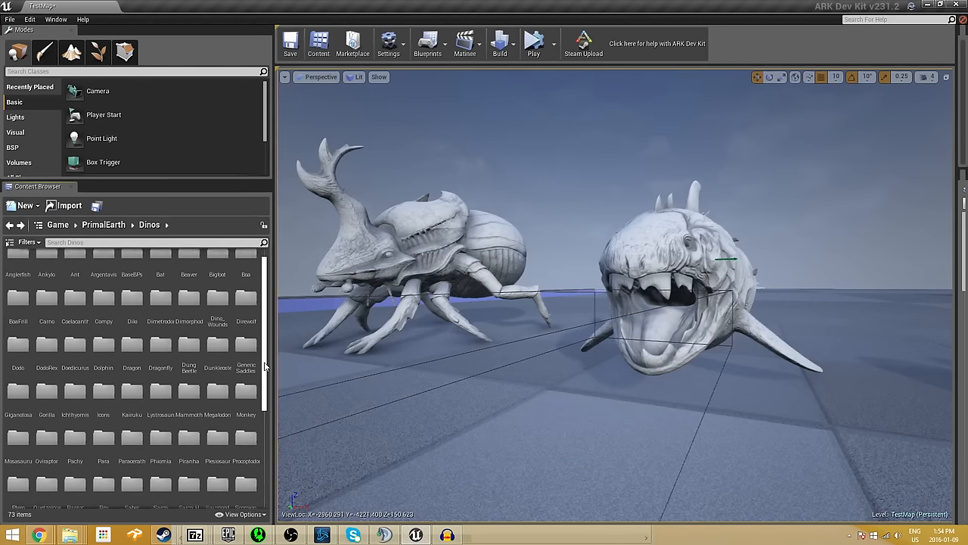
Step: Select the Dunkleosteus shark mesh in the viewport
click(666, 295)
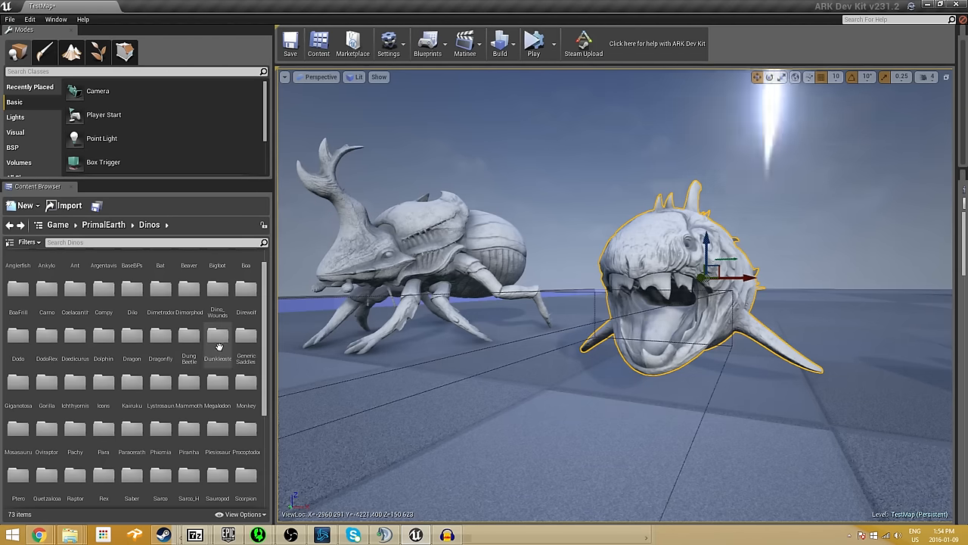
double_click(217, 340)
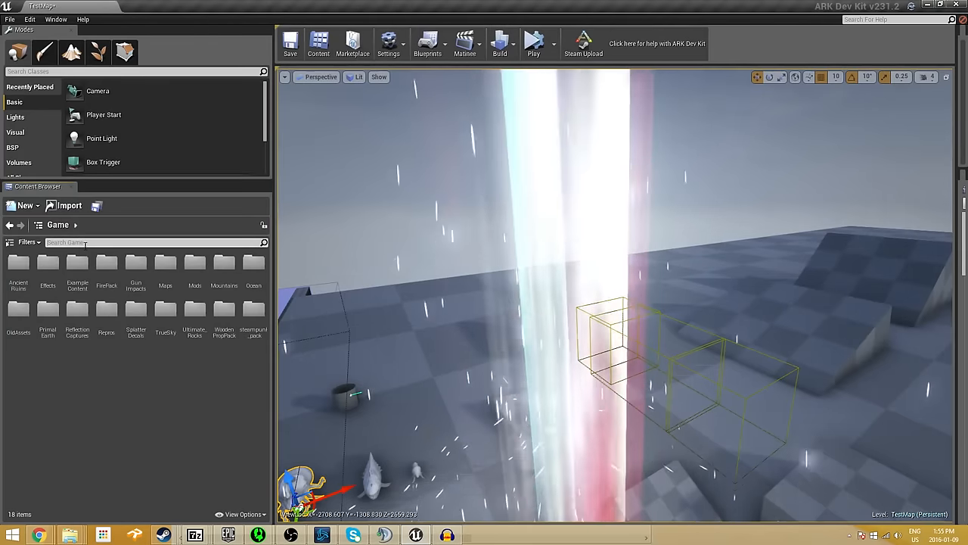
Step: Search the Content Browser for 'asc' to list P_Ascension_Beam and related assets
text(asc)
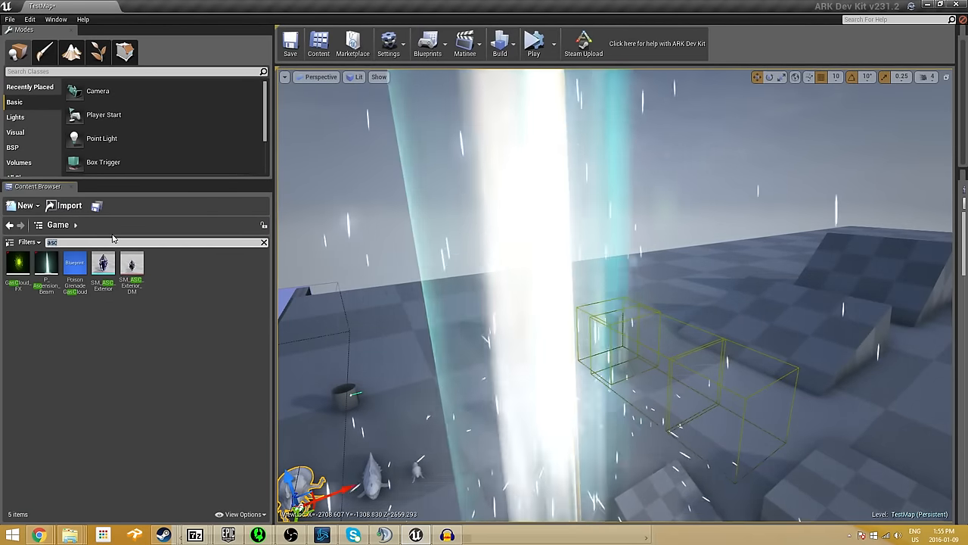
mouse_move(46, 263)
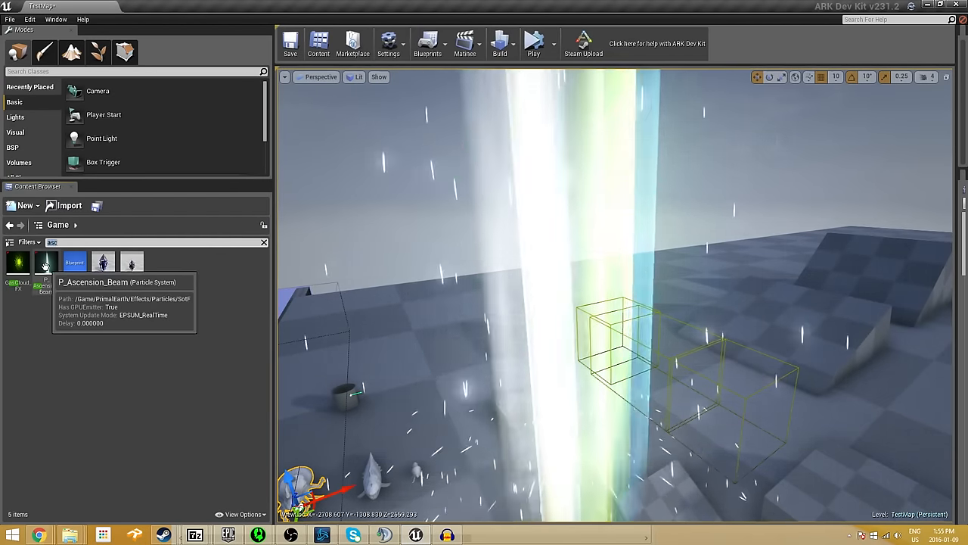